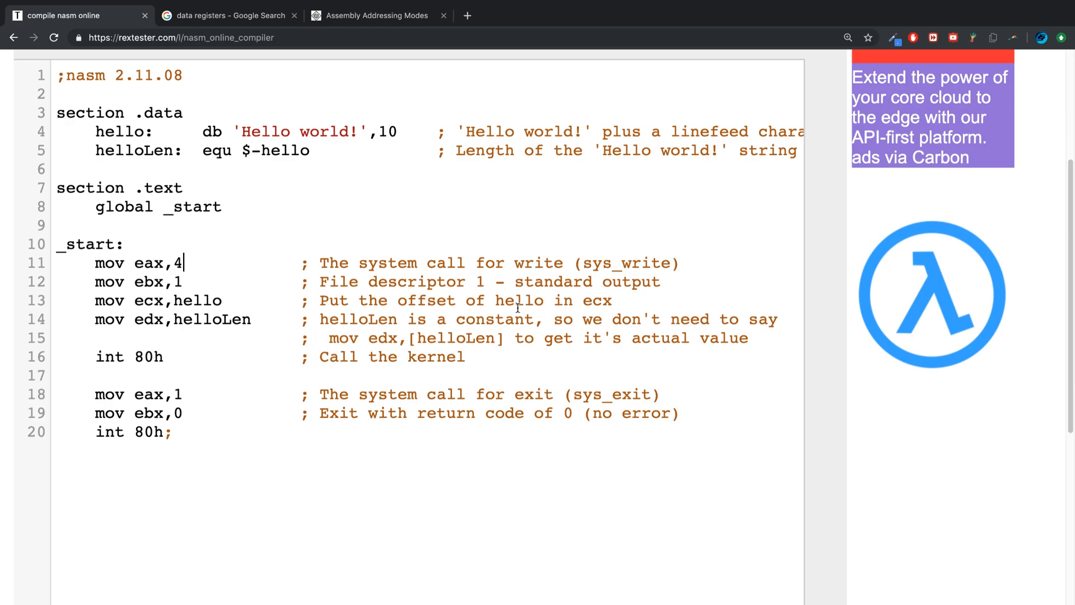
pyautogui.moveTo(482, 271)
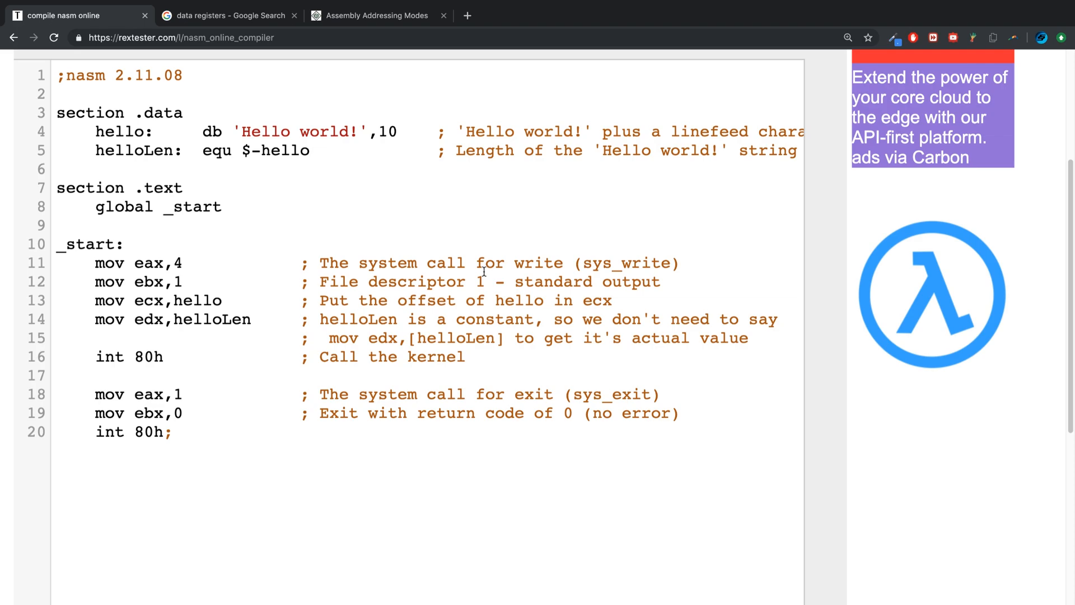
# Step: Select around the eax value on line 11 and place the caret after the 4
pyautogui.doubleClick(109, 262)
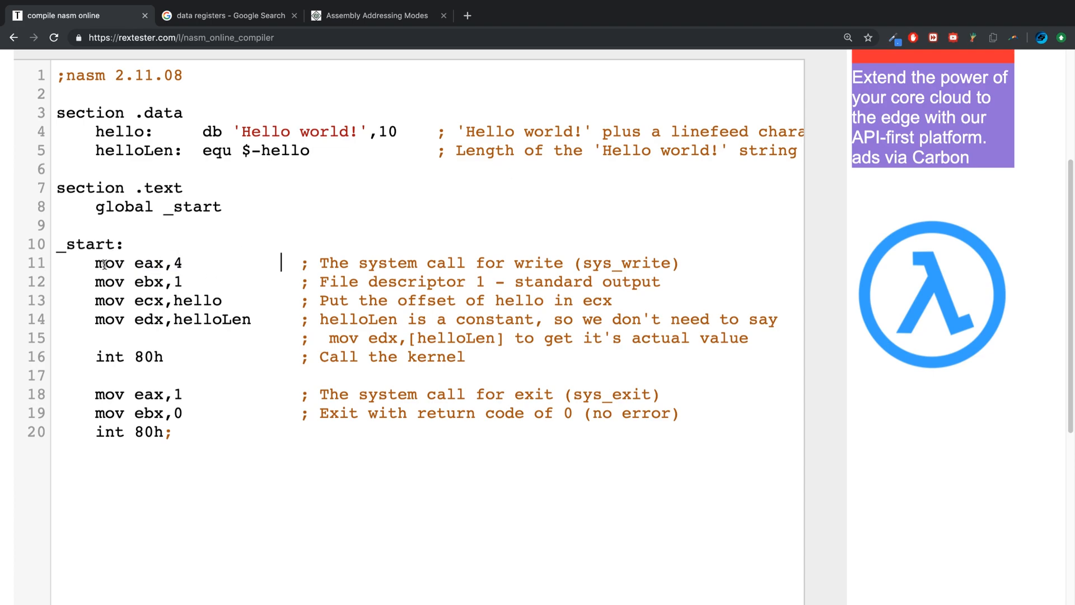
pyautogui.doubleClick(176, 262)
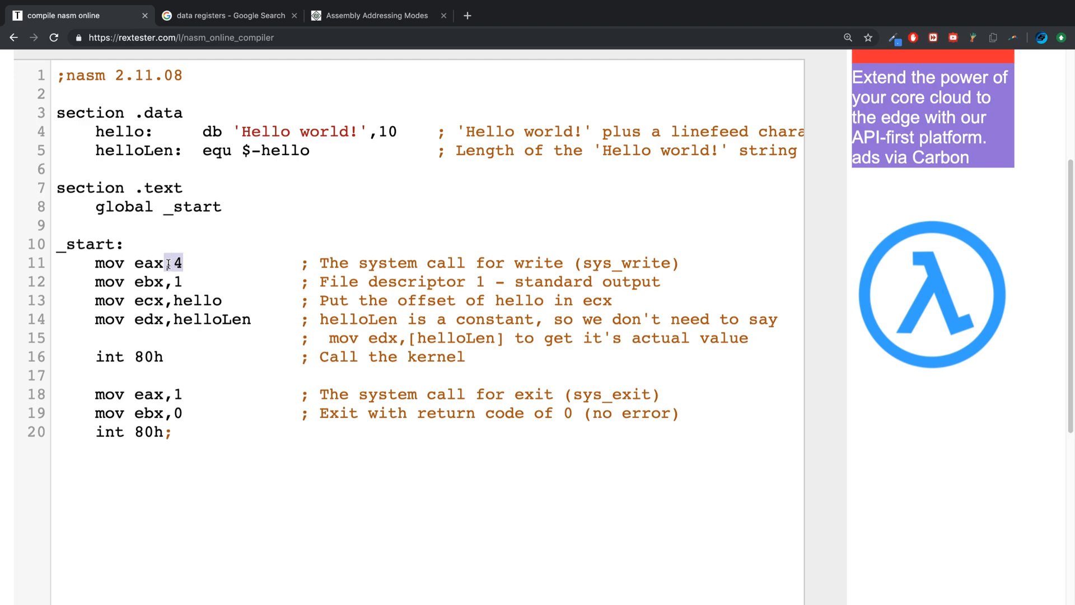
pyautogui.doubleClick(176, 262)
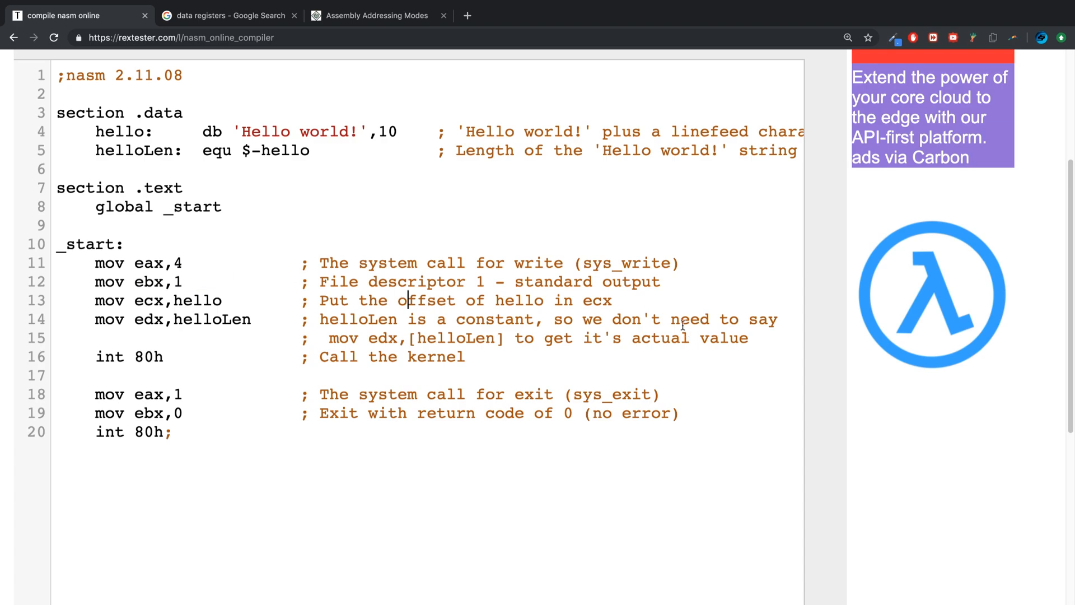
pyautogui.moveTo(342, 281); pyautogui.dragTo(659, 281)
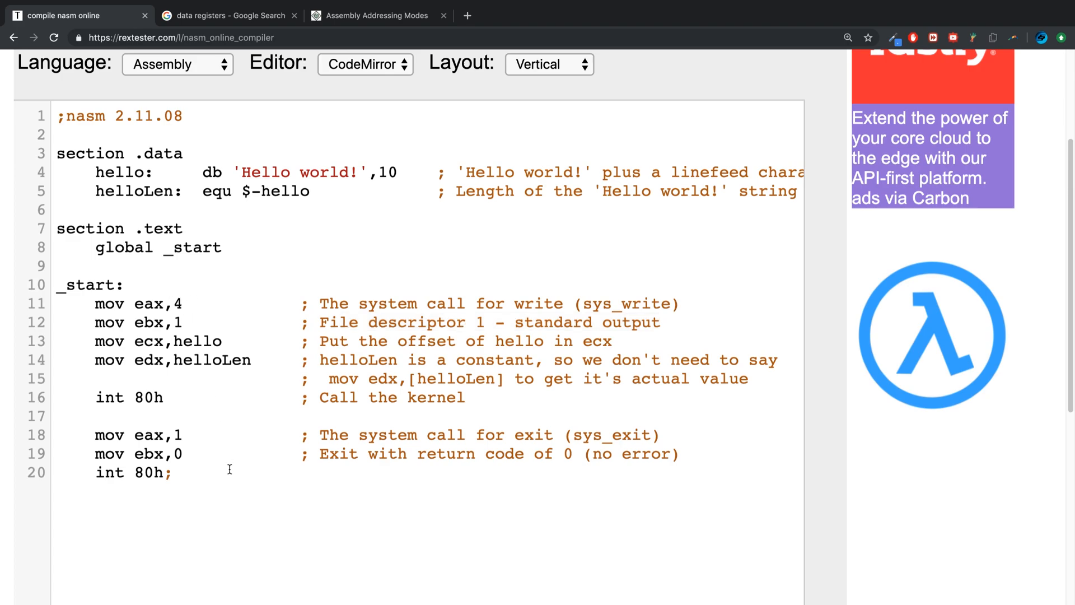
pyautogui.click(184, 304)
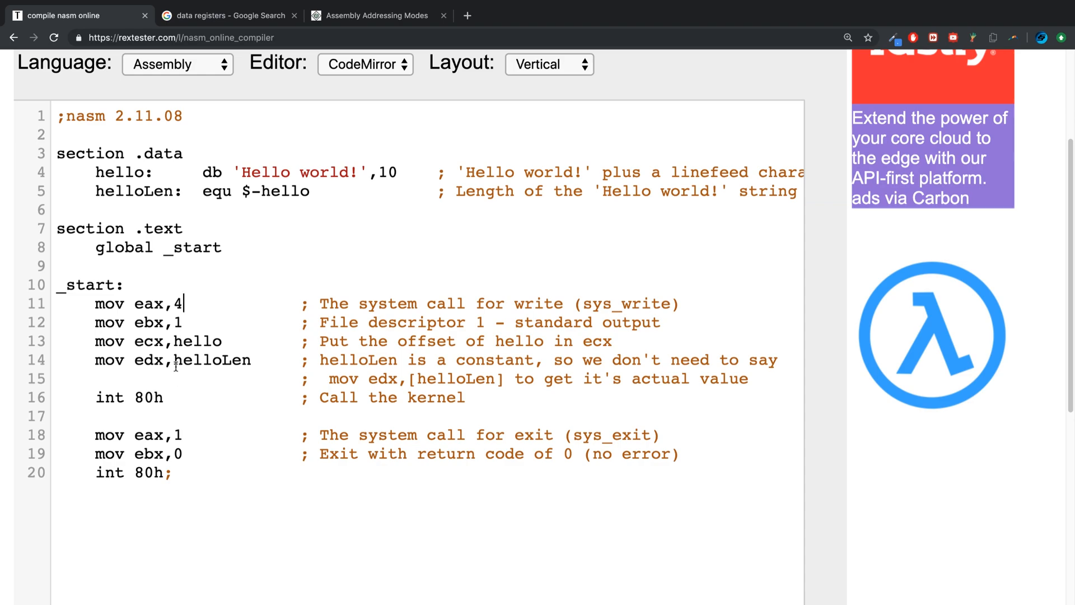
pyautogui.doubleClick(212, 360)
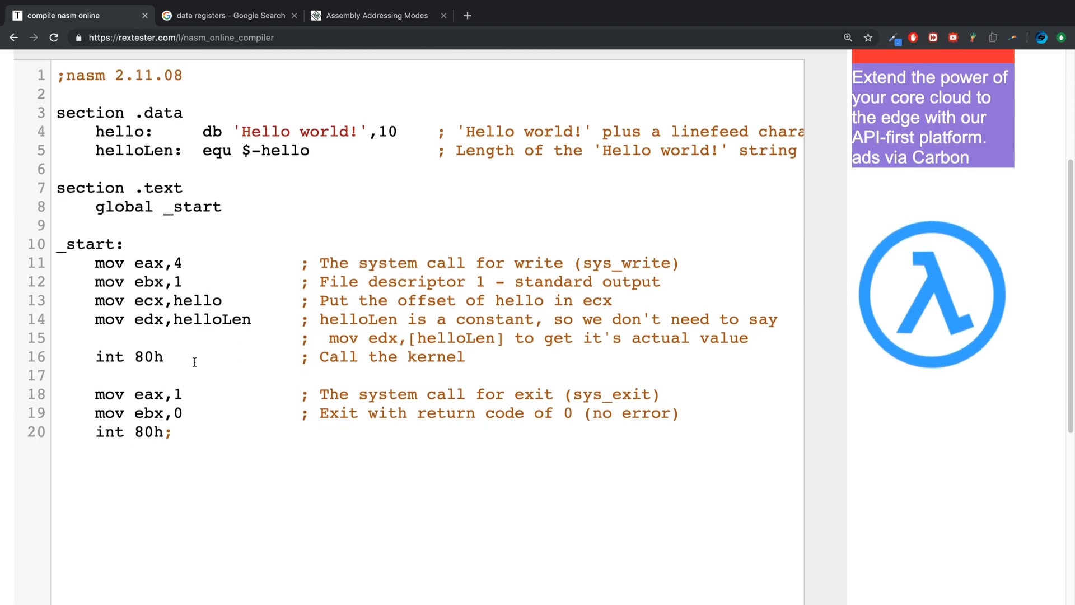
# Step: Append the binary literal 0b0100 to eax and start a ';' comment after _start
pyautogui.write('0b')
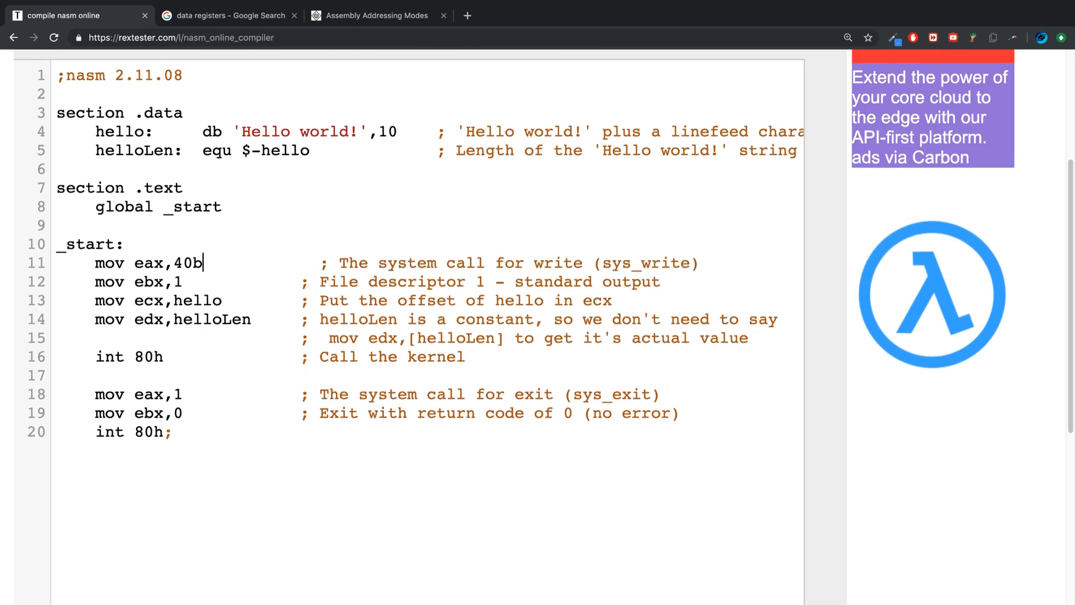
pyautogui.write('010')
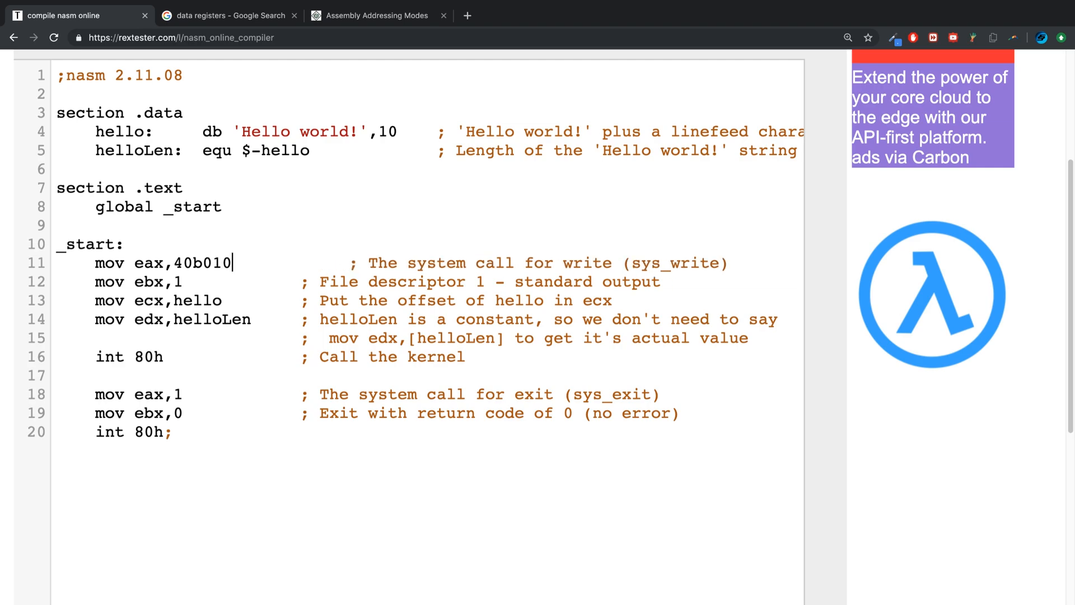
pyautogui.write('0')
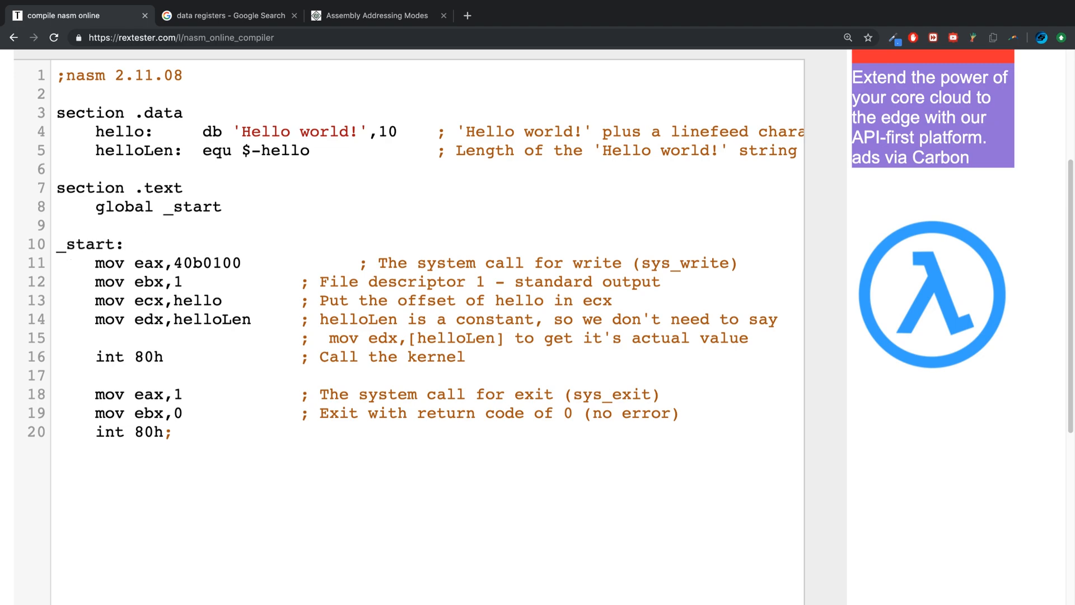
pyautogui.write(';')
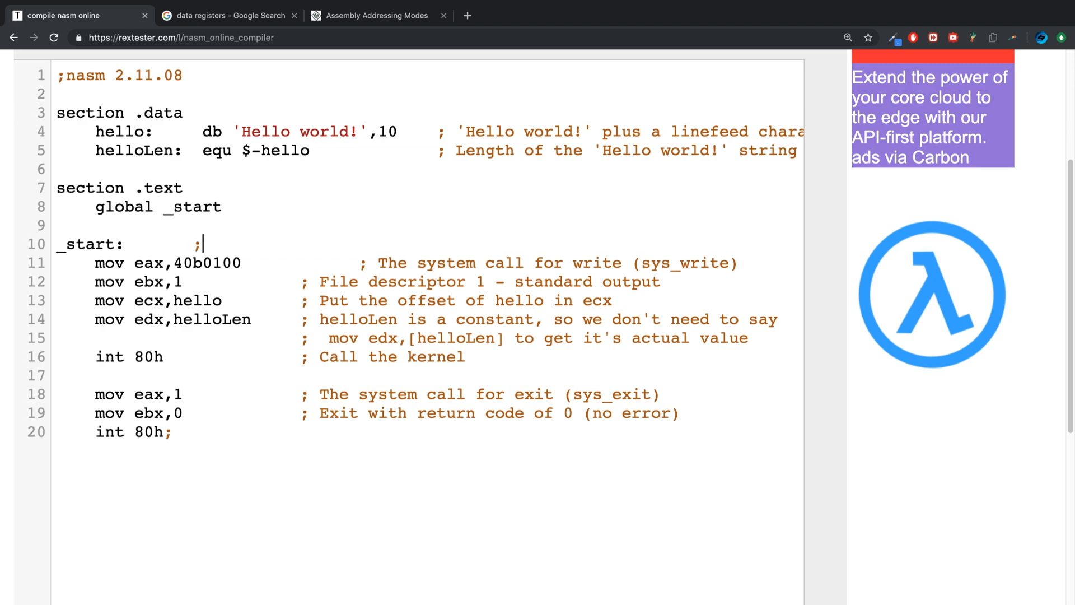
# Step: Write 8421 in the comment beside _start as a binary place-value reminder
pyautogui.write('8421')
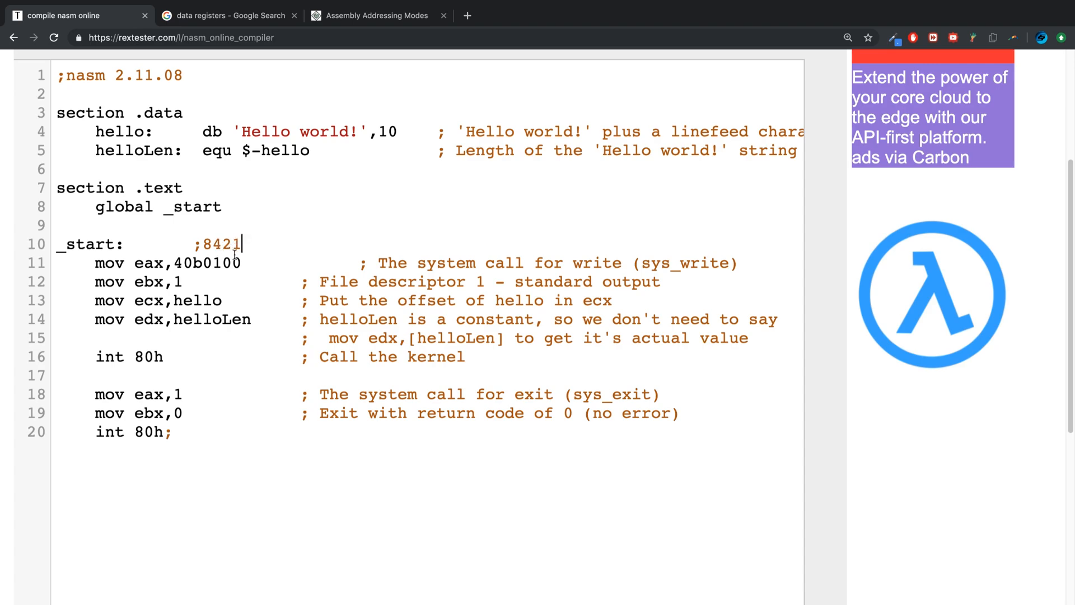
pyautogui.moveTo(216, 289)
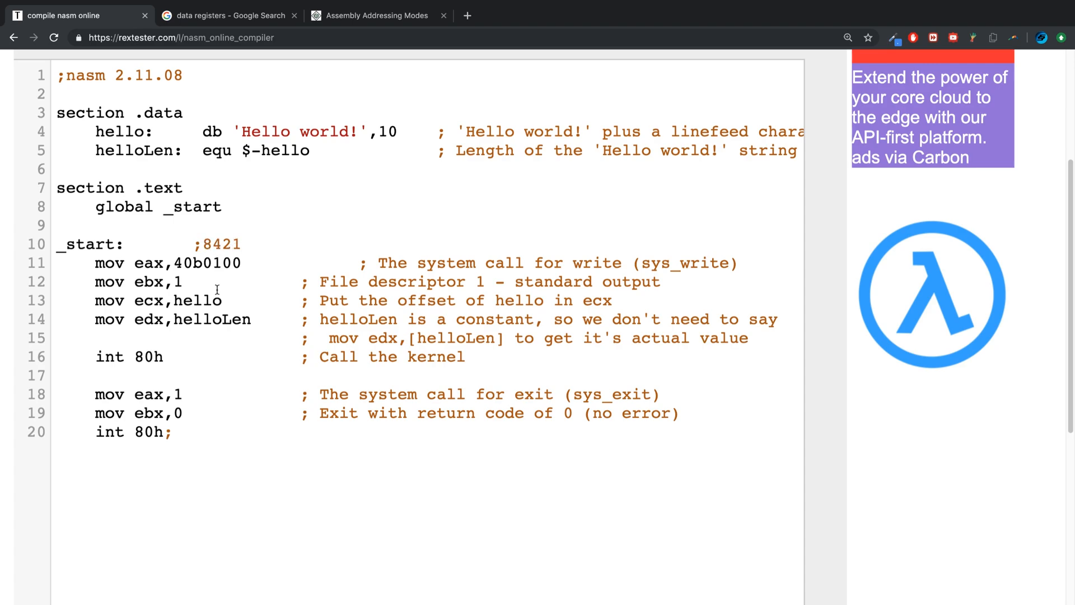
# Step: Run the program with eax = 0b0100 so 'Hello world!' is printed
pyautogui.scroll(-3)
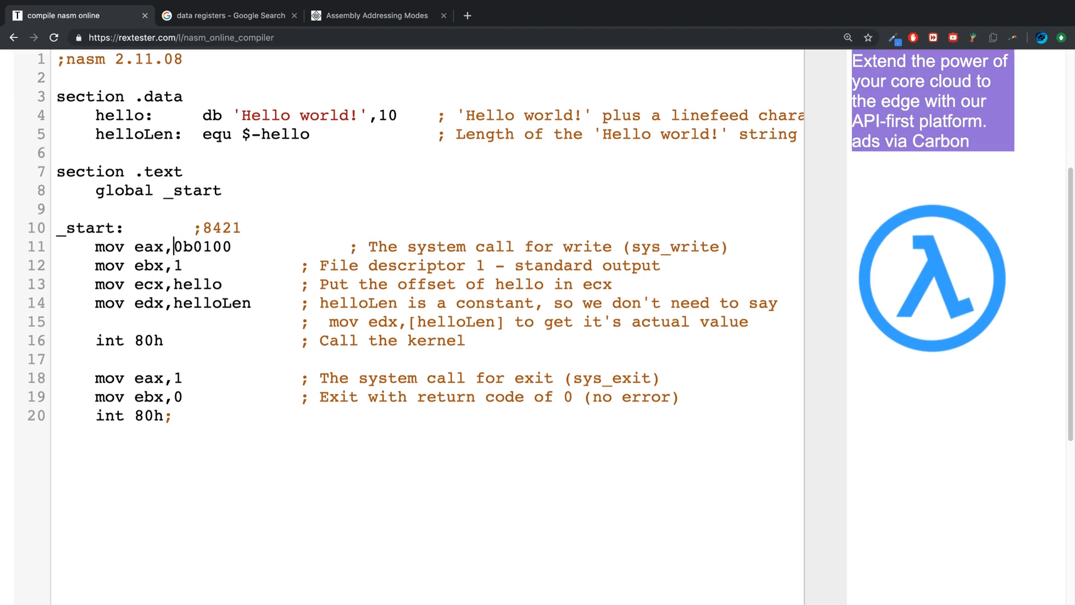
pyautogui.scroll(-3)
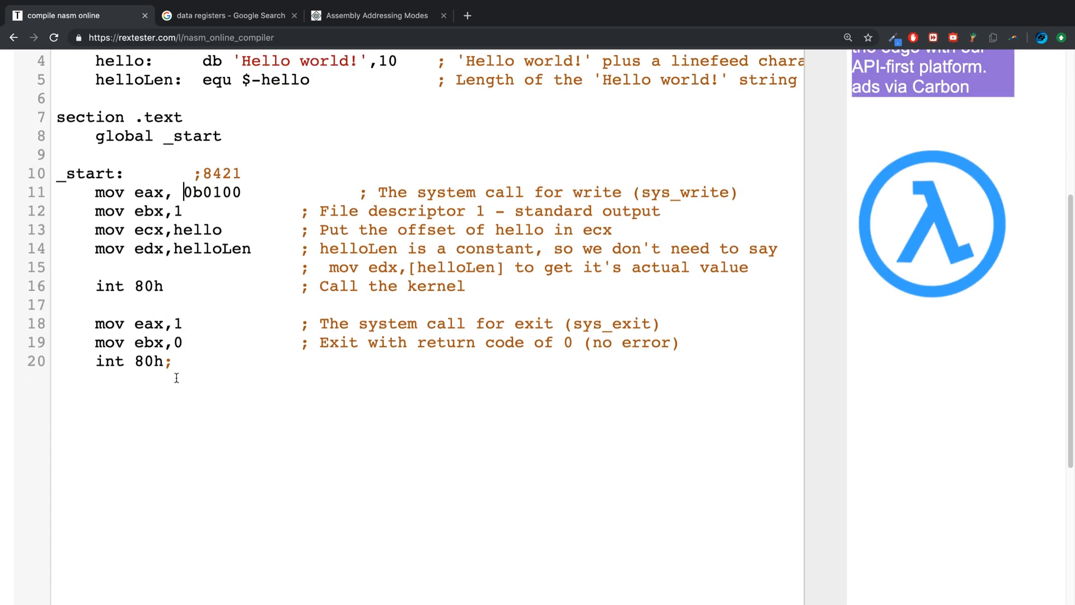
pyautogui.click(60, 415)
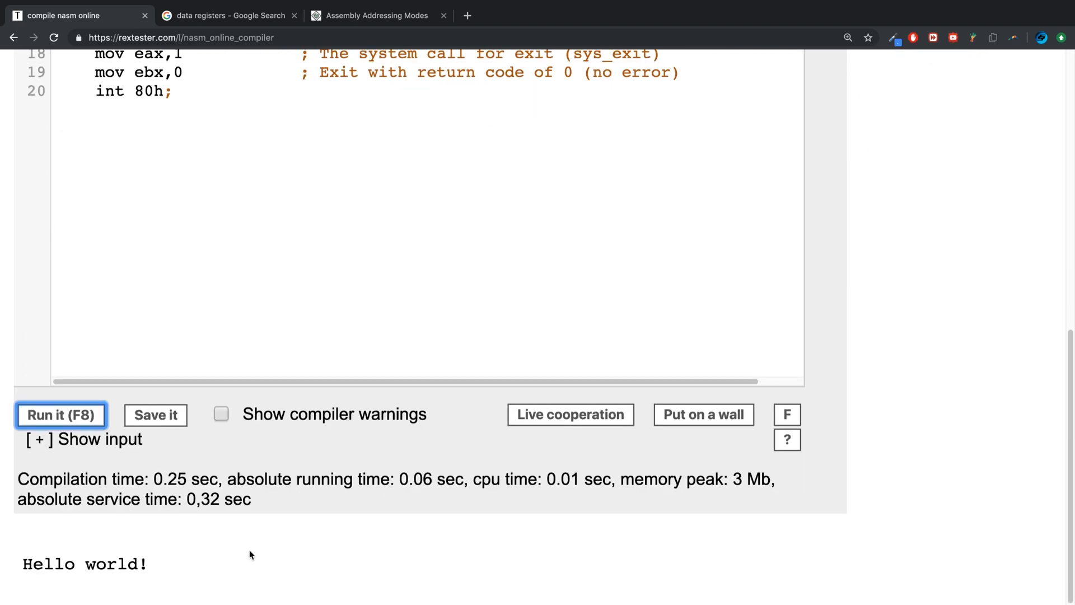